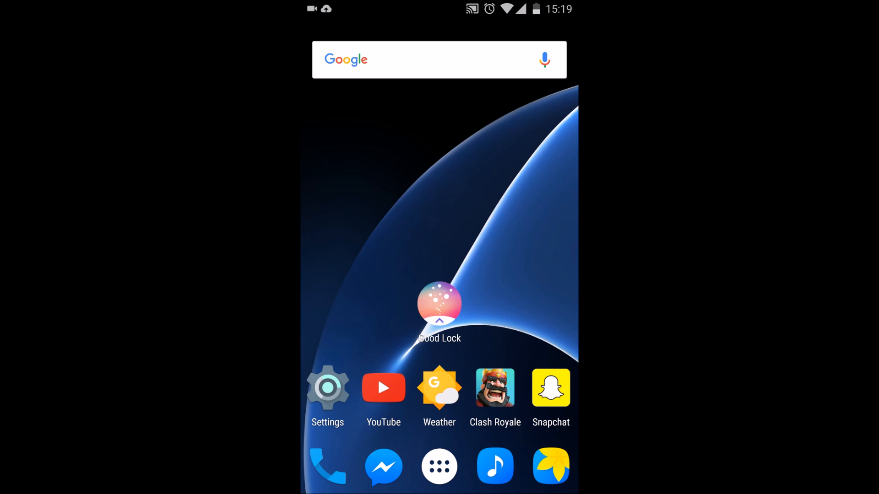
- Launch Good Lock from the home screen and go to its Advanced Settings page
{"action": "left_click", "coordinate": [440, 304]}
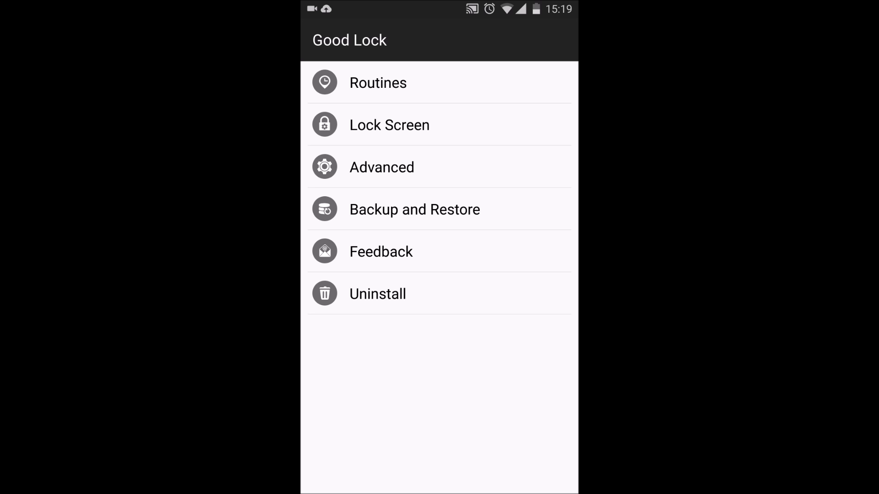
{"action": "left_click", "coordinate": [381, 167]}
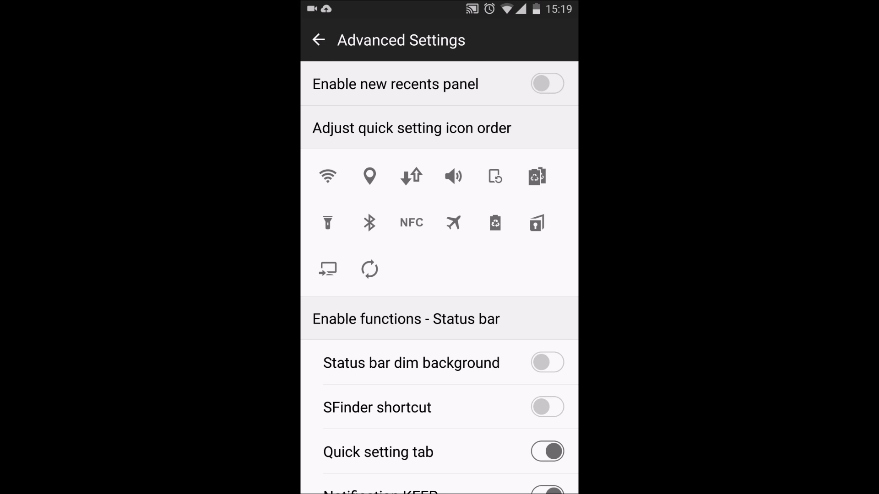
- Scroll the Advanced Settings down to the Others toggles: blur effect, volume-down silencing, recents AppTray
{"action": "scroll", "scroll_direction": "down", "scroll_amount": 3}
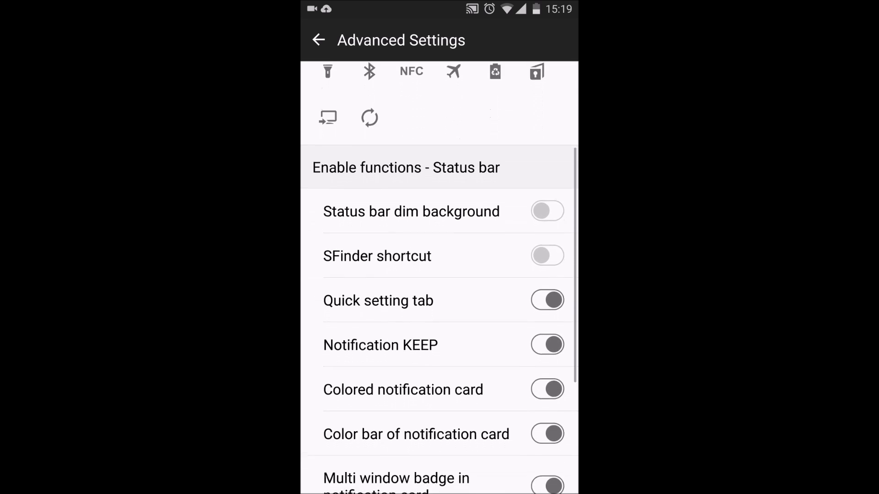
{"action": "scroll", "scroll_direction": "down", "scroll_amount": 3}
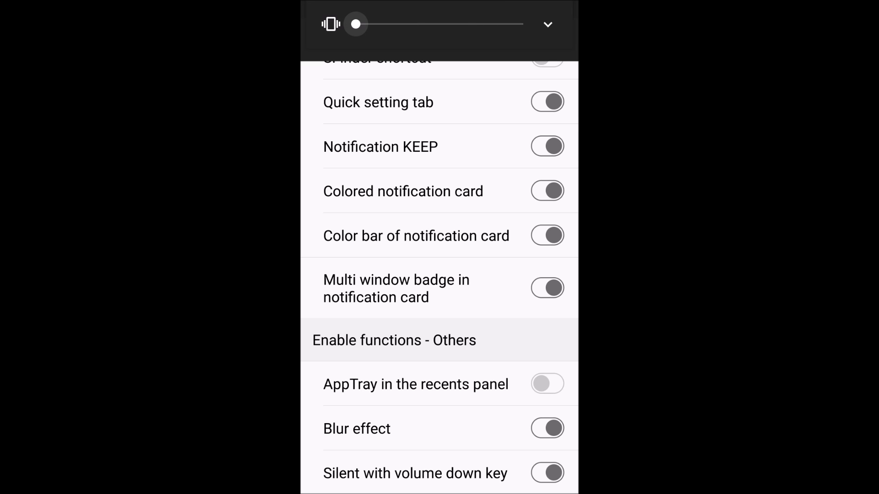
- Toggle the ringer to sound and back to vibrate, then leave Good Lock for the home screen
{"action": "left_click", "coordinate": [330, 24]}
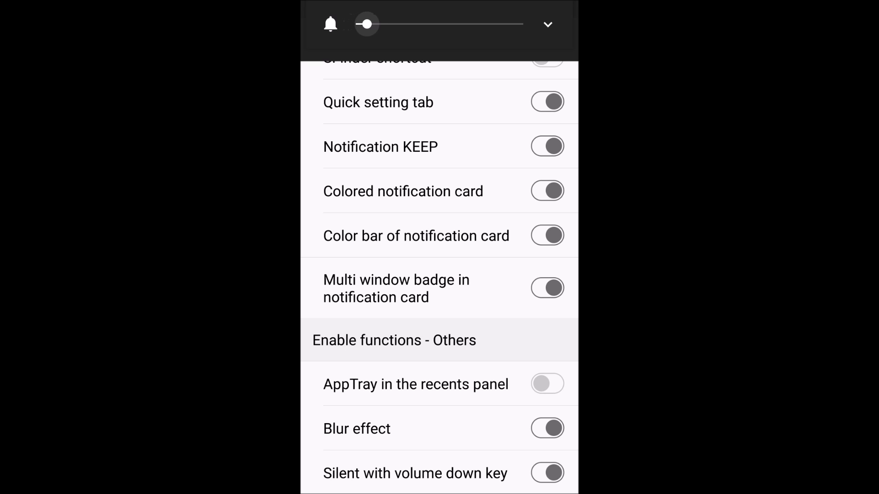
{"action": "left_click", "coordinate": [546, 472]}
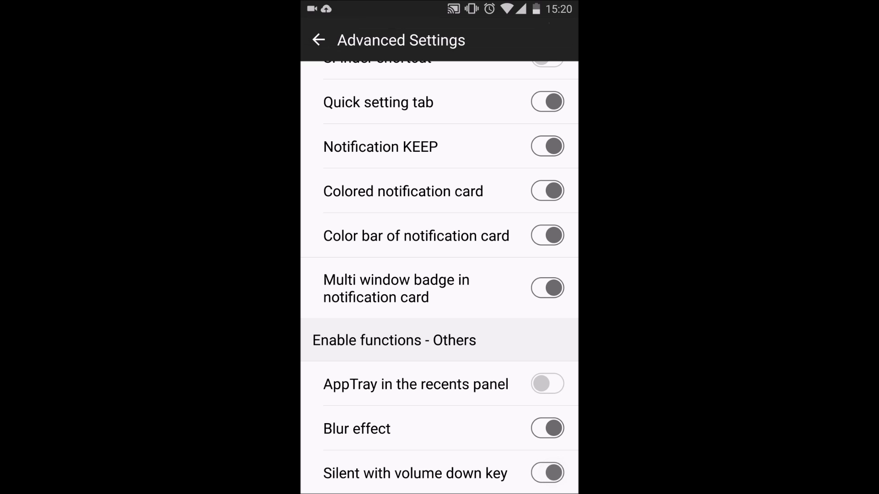
{"action": "left_click", "coordinate": [318, 39]}
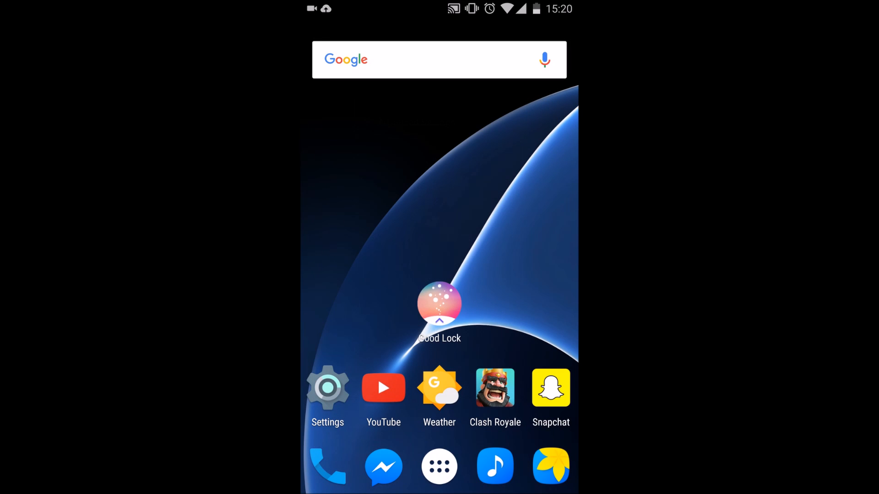
- Start a track playing in Samsung Music and push media volume to maximum in the expanded volume panel
{"action": "left_click", "coordinate": [495, 466]}
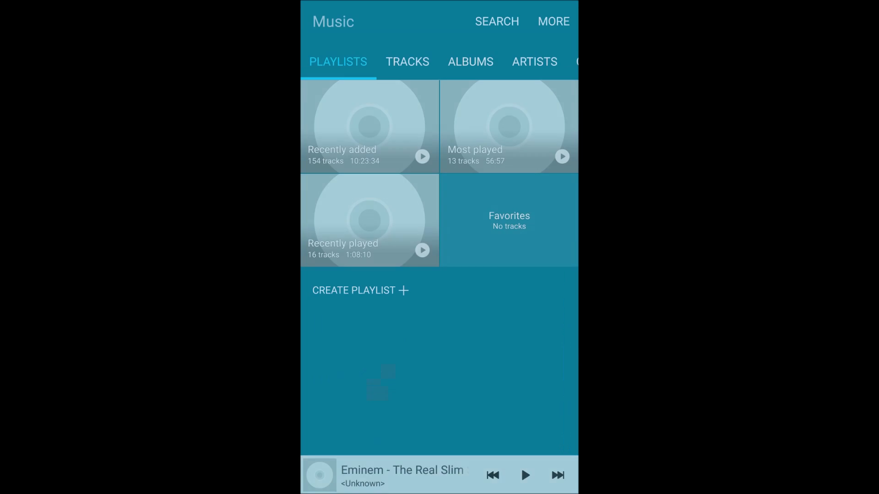
{"action": "left_click", "coordinate": [524, 475]}
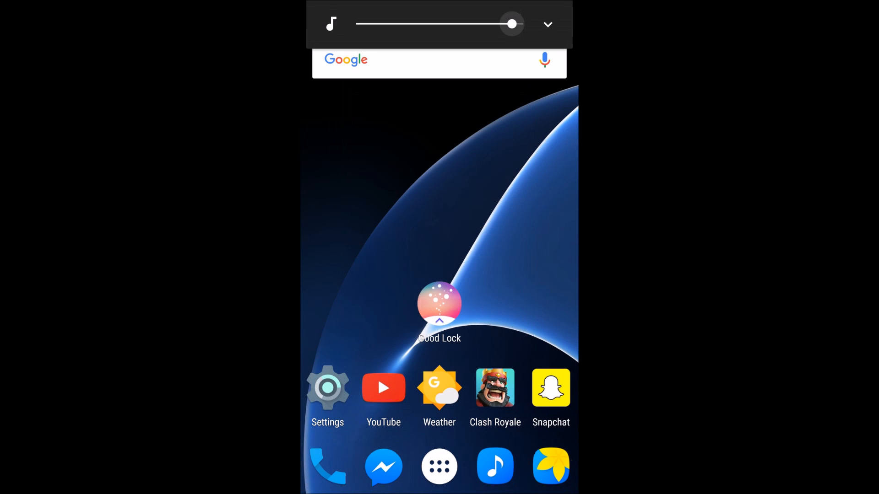
{"action": "left_click", "coordinate": [548, 23]}
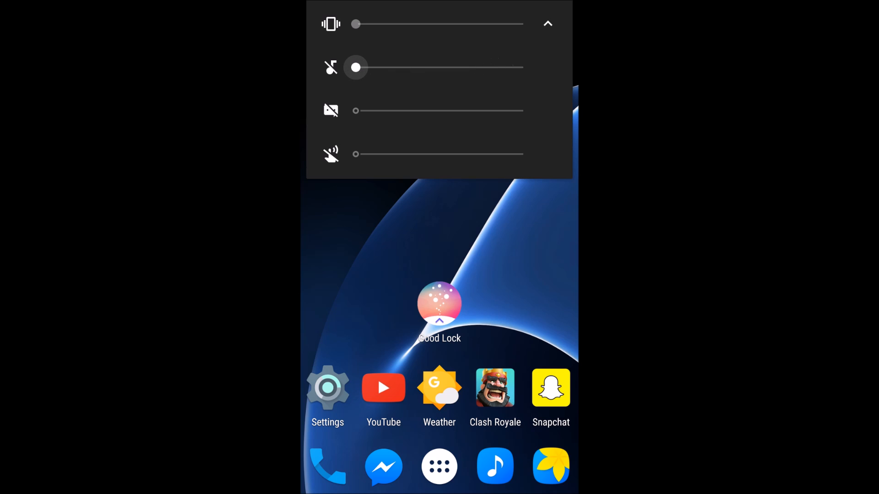
{"action": "left_click_drag", "start_coordinate": [355, 24], "coordinate": [438, 24]}
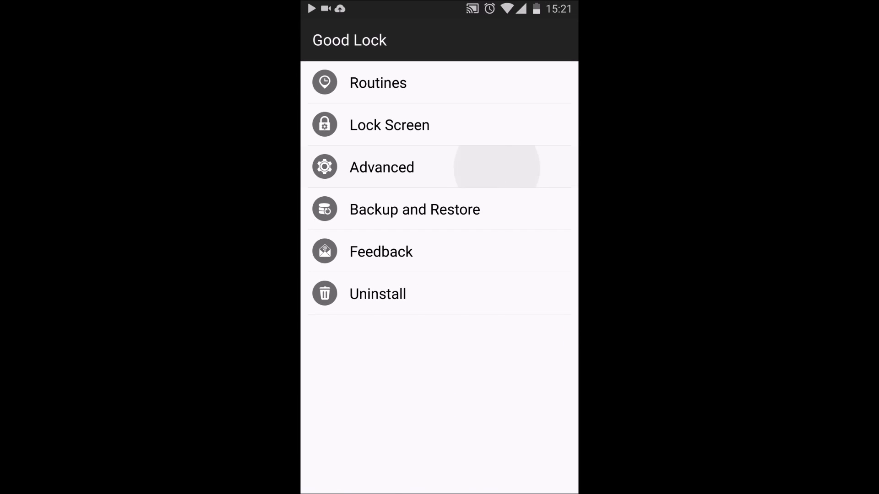
- Bring Samsung Music up as a floating pop-up player over the home screen
{"action": "left_click", "coordinate": [380, 167]}
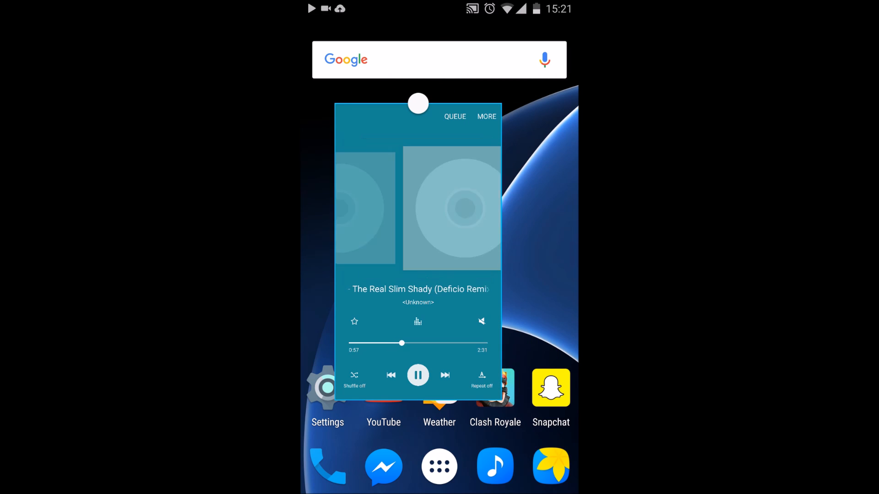
- Pause The Real Slim Shady in the pop-up player, show its window options, then pull down the notification shade
{"action": "left_click", "coordinate": [445, 375]}
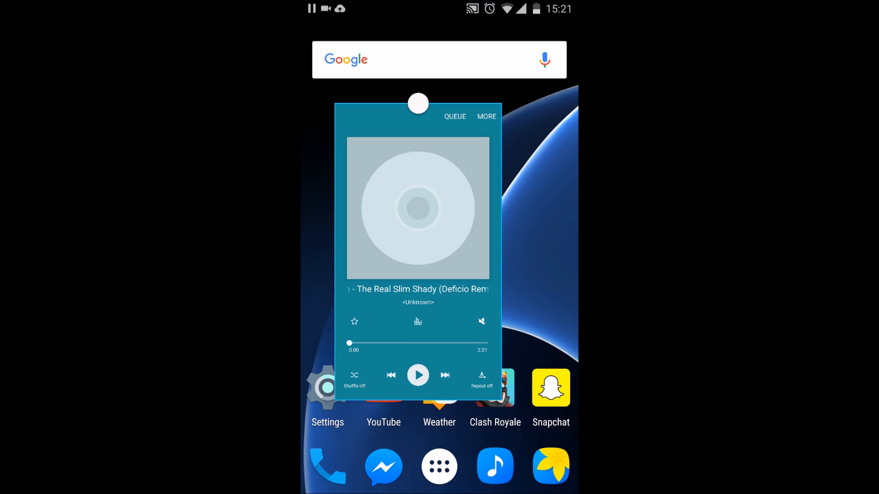
{"action": "left_click", "coordinate": [417, 103]}
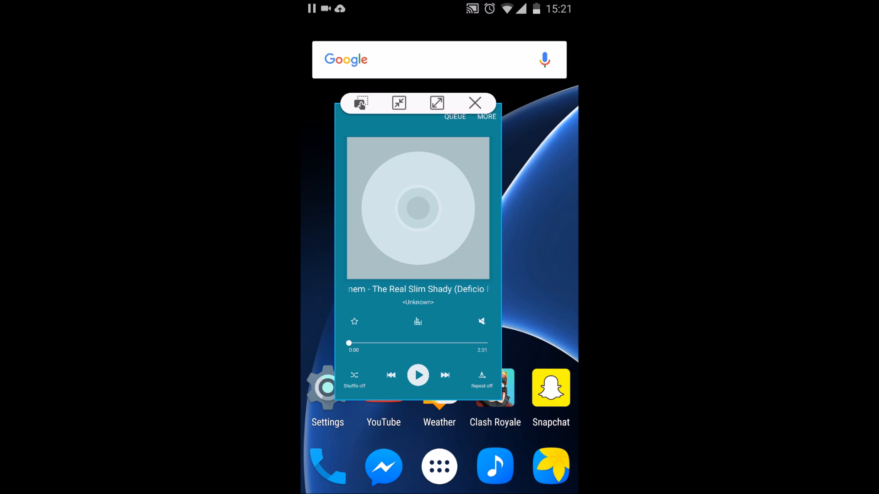
{"action": "left_click", "coordinate": [475, 103]}
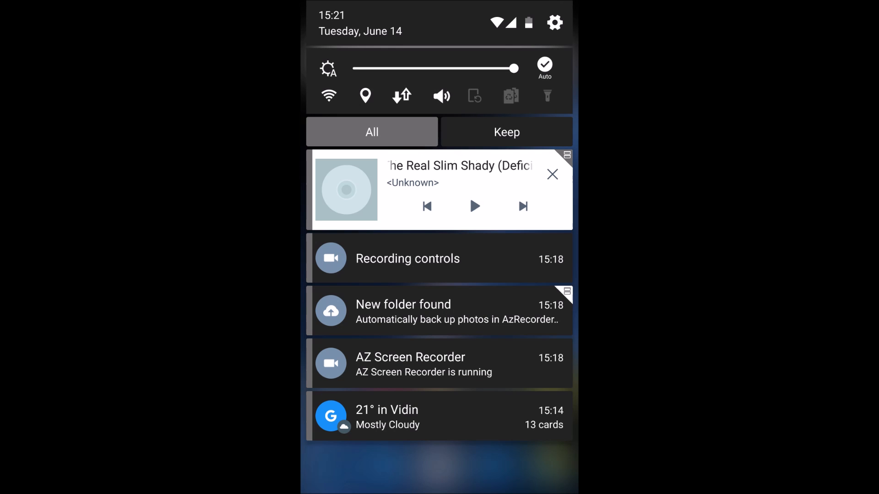
- Close the notification panel and return to Good Lock's main menu with the song still paused
{"action": "left_click", "coordinate": [506, 132]}
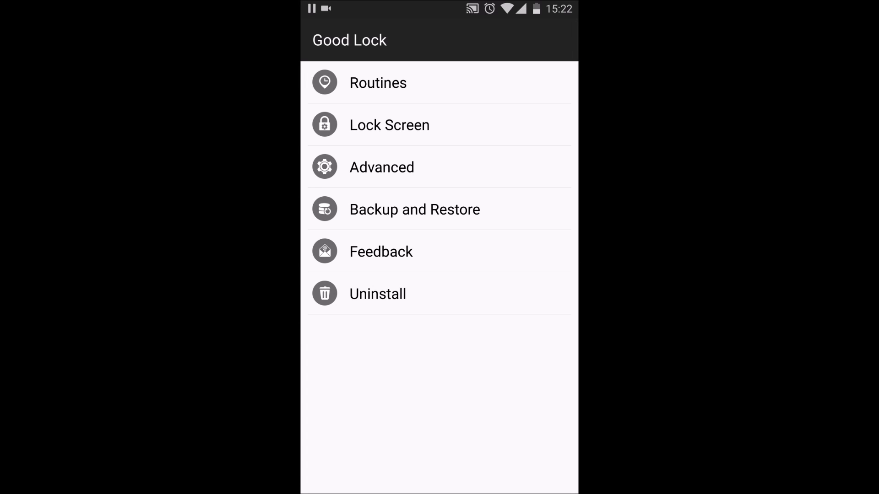
- Run Routines setup accepting the default clock style, colour theme and lock-screen layout, then confirm Completed!
{"action": "left_click", "coordinate": [389, 124]}
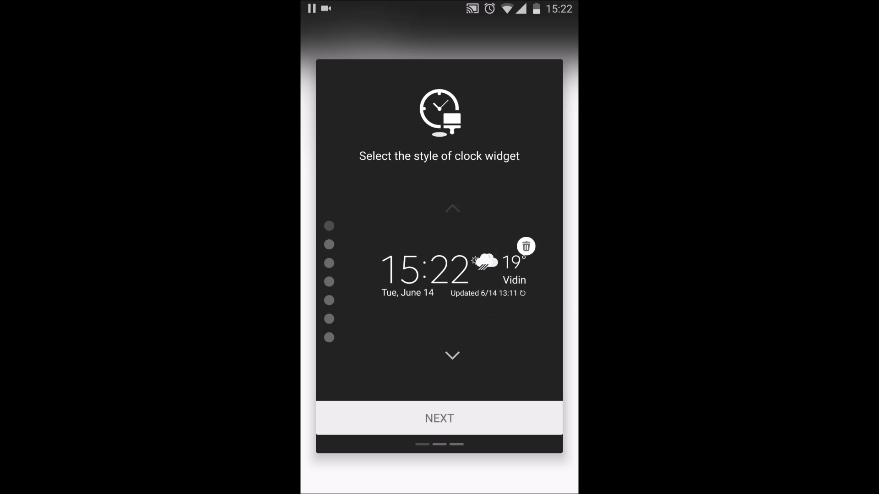
{"action": "left_click", "coordinate": [438, 418]}
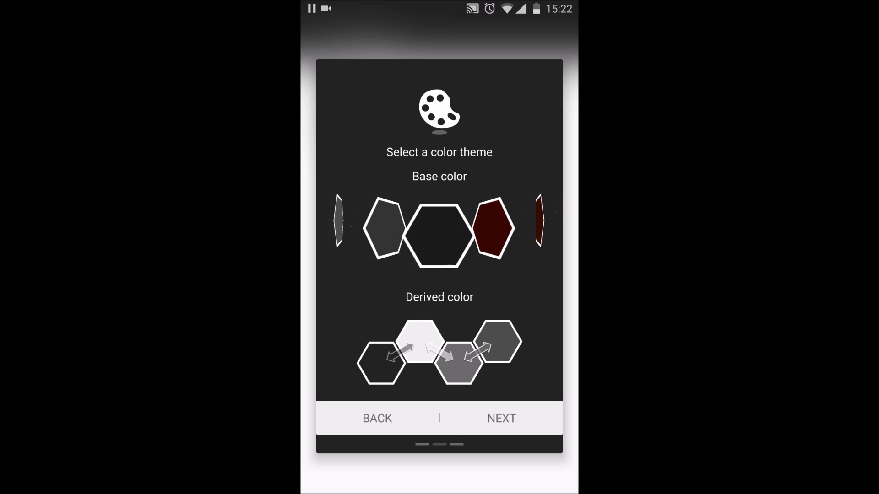
{"action": "left_click", "coordinate": [501, 419]}
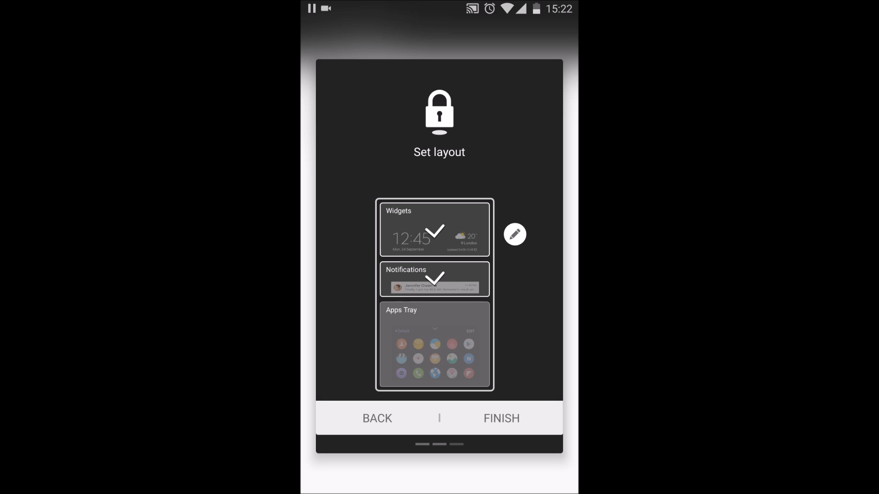
{"action": "left_click", "coordinate": [501, 418]}
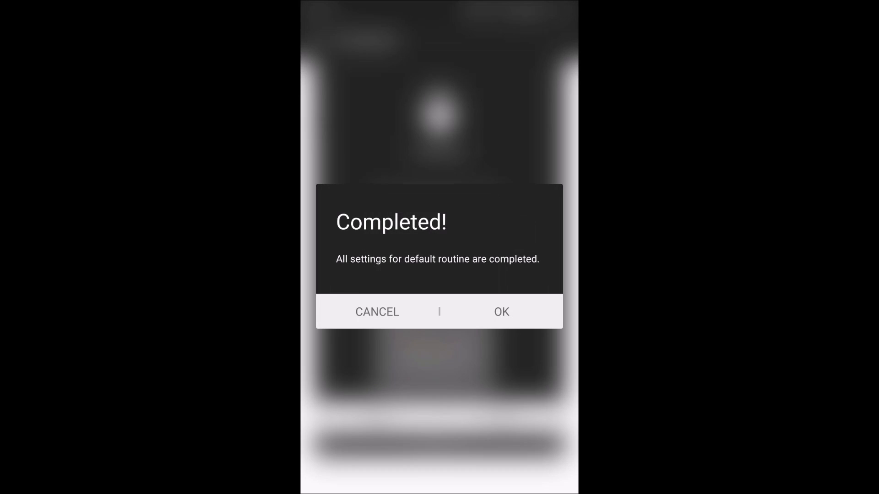
{"action": "left_click", "coordinate": [501, 311]}
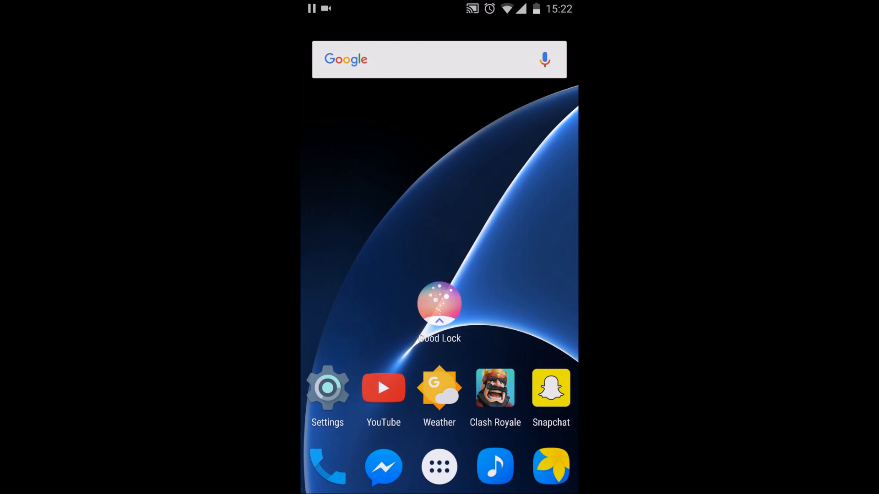